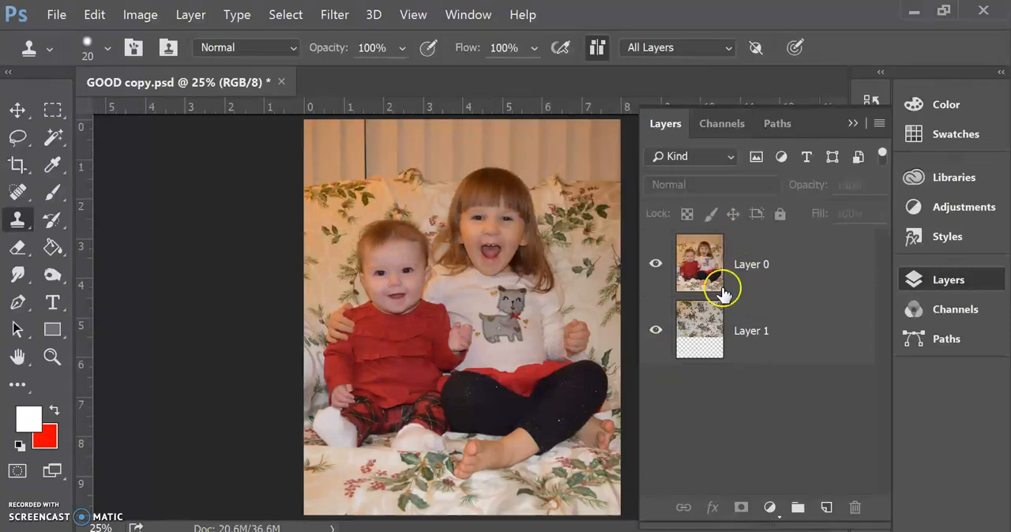
pyautogui.moveTo(837, 240)
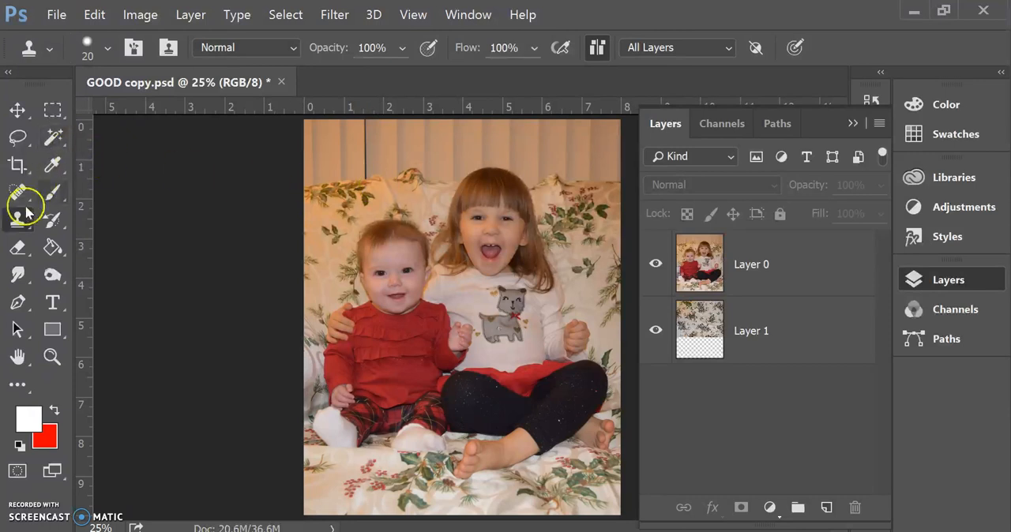
# Choose the Brush Tool and make Layer 0, the top photo, the active layer.
pyautogui.click(53, 193)
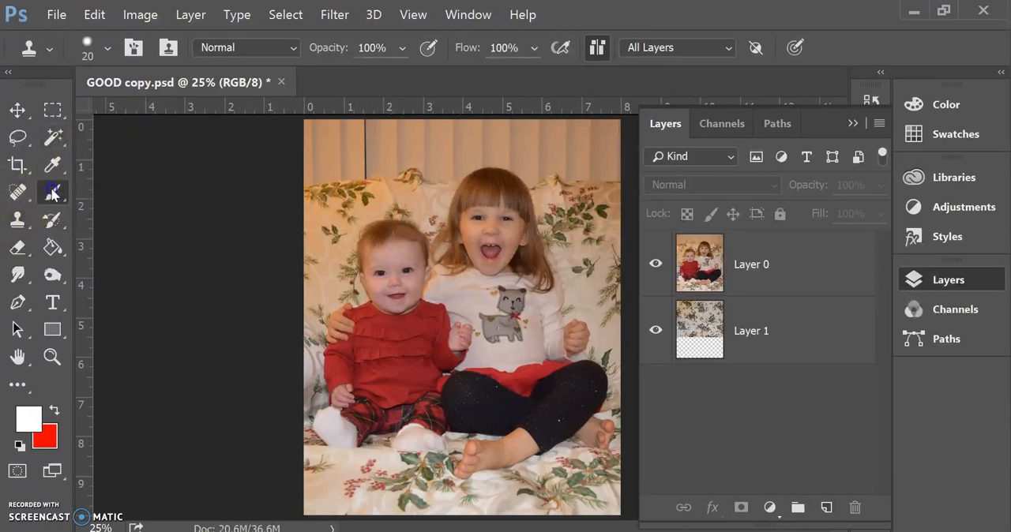
pyautogui.click(54, 193)
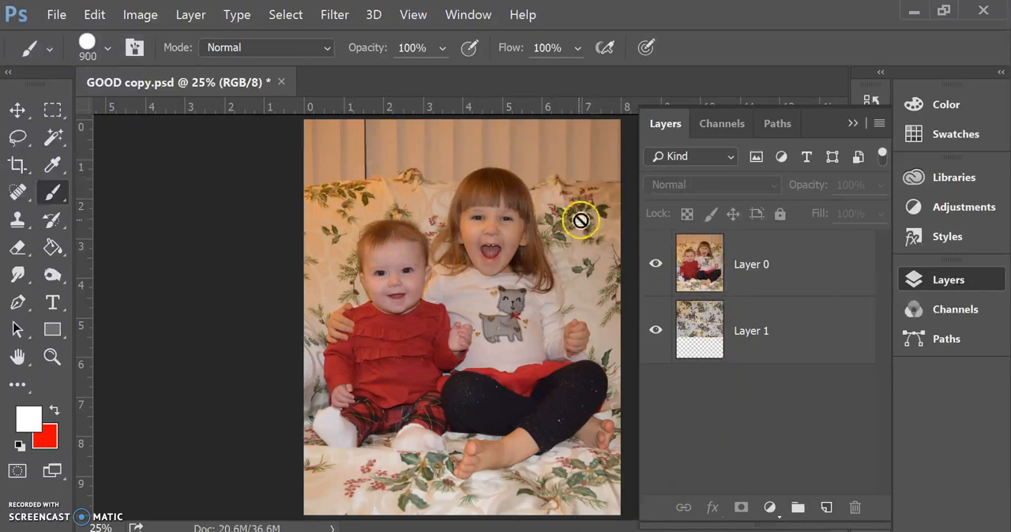
pyautogui.moveTo(575, 157)
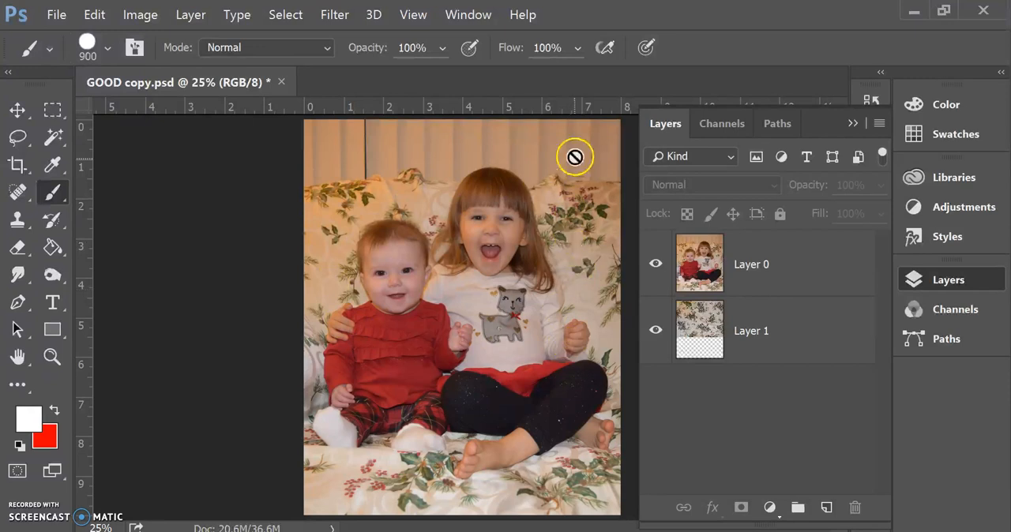
pyautogui.moveTo(452, 167)
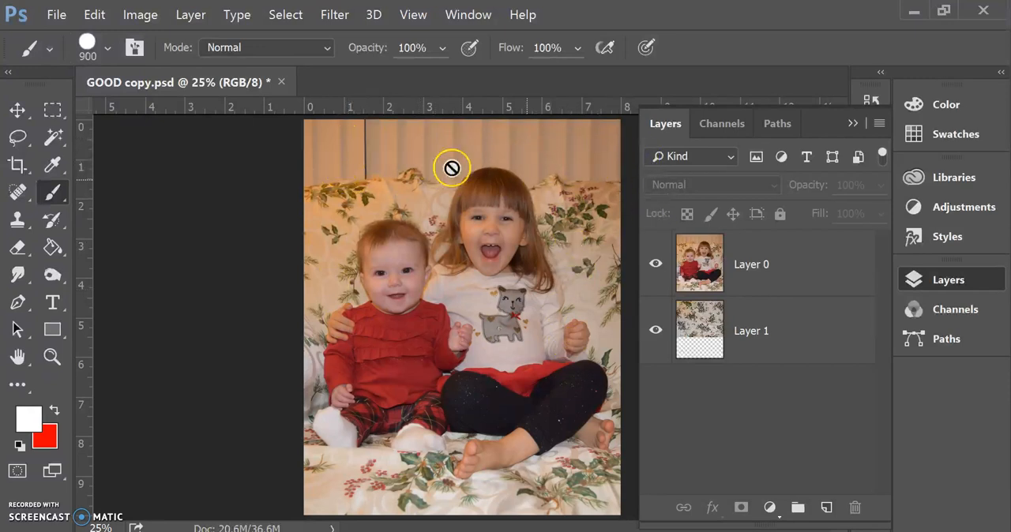
pyautogui.click(752, 264)
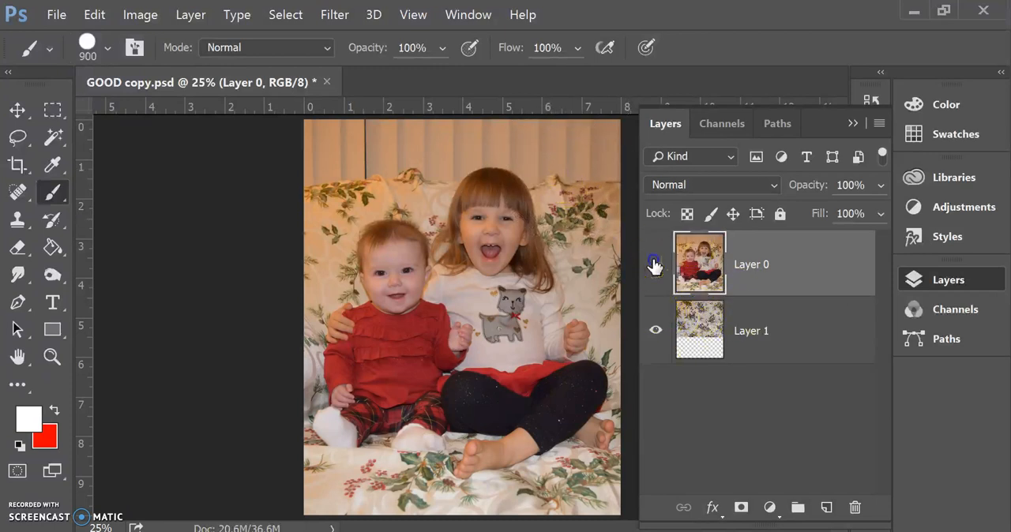
pyautogui.click(654, 264)
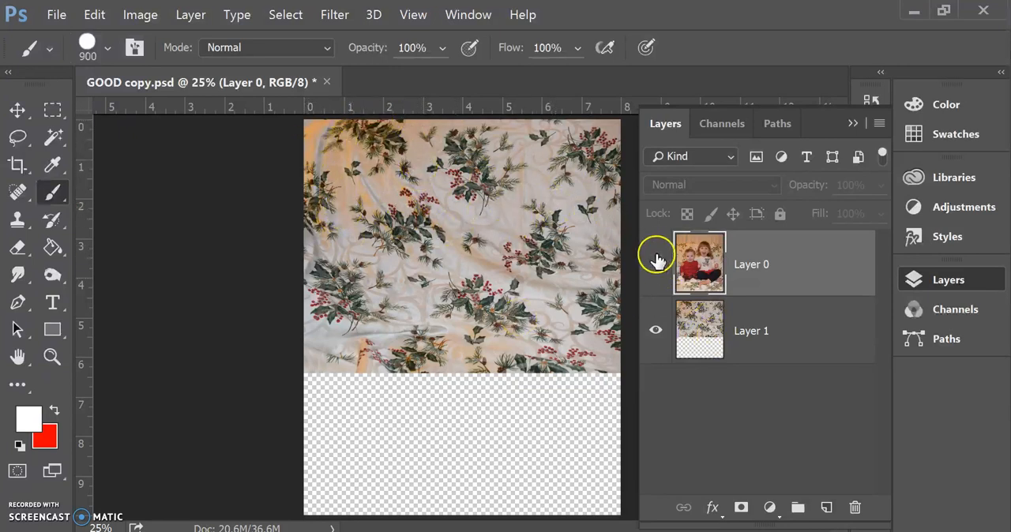
pyautogui.click(656, 264)
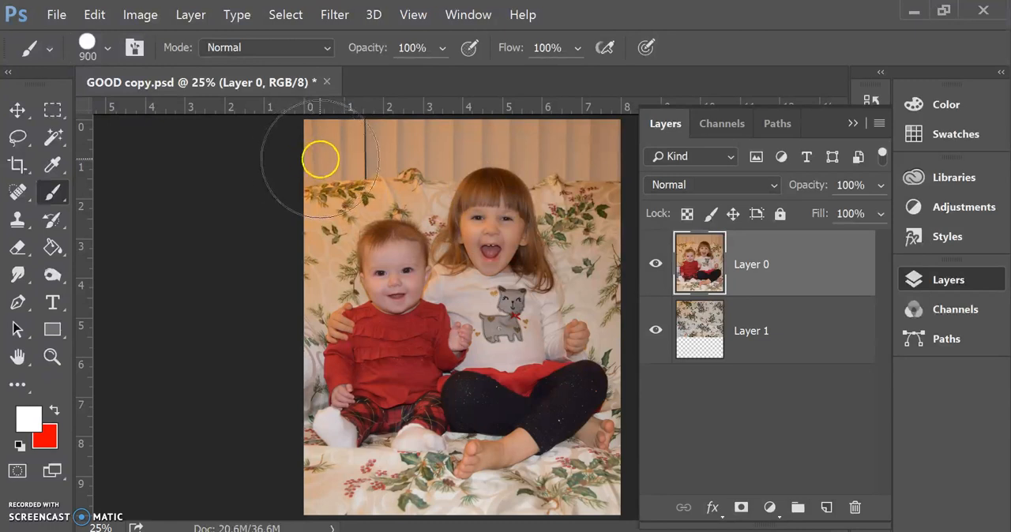
pyautogui.moveTo(360, 143)
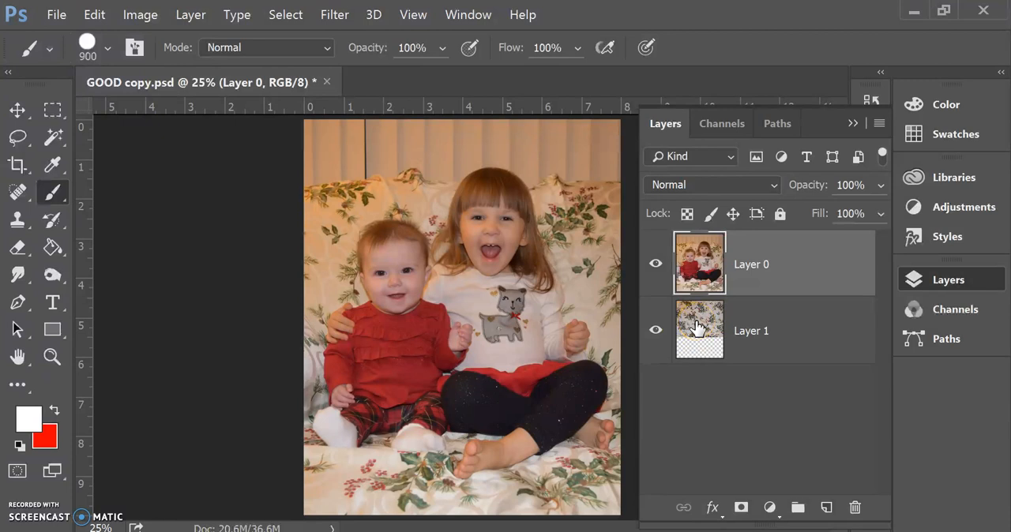
pyautogui.moveTo(577, 151)
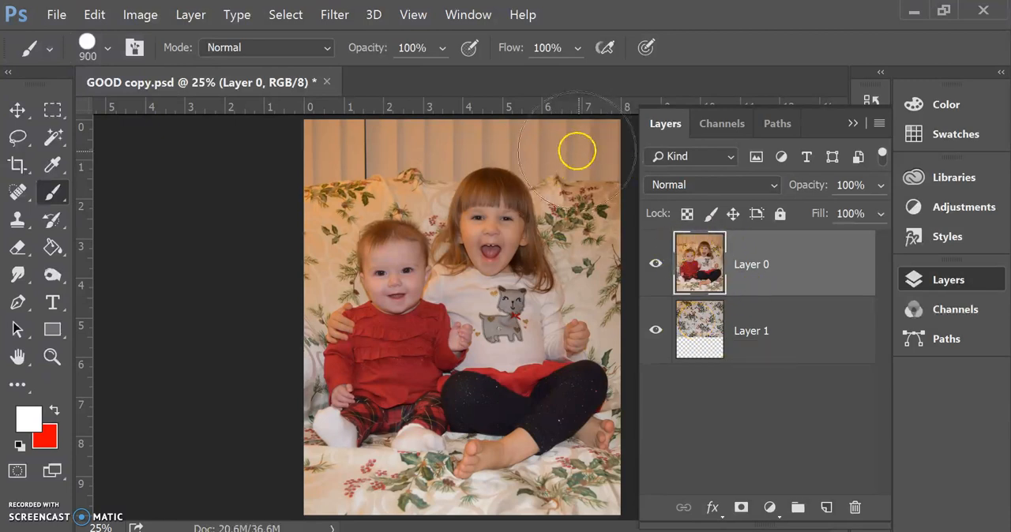
pyautogui.moveTo(591, 158)
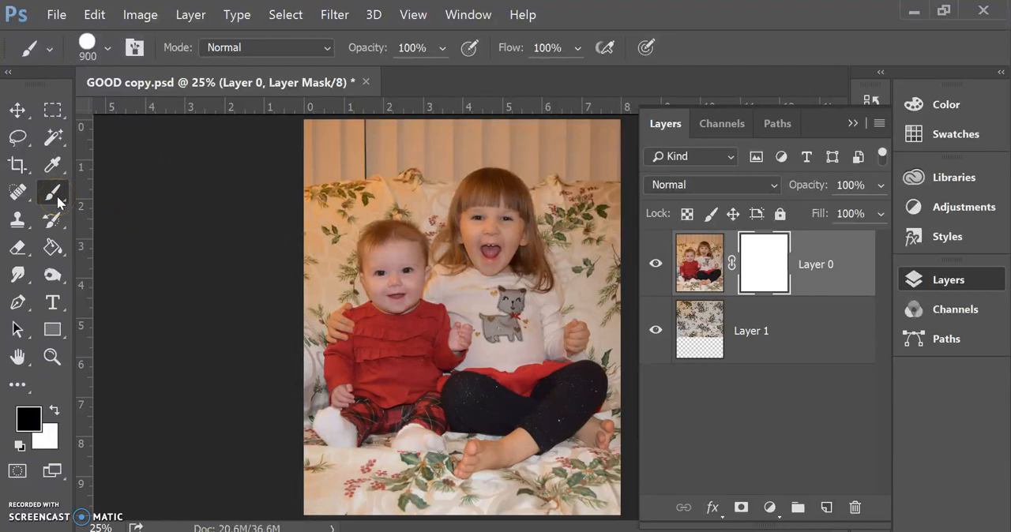
pyautogui.moveTo(53, 193)
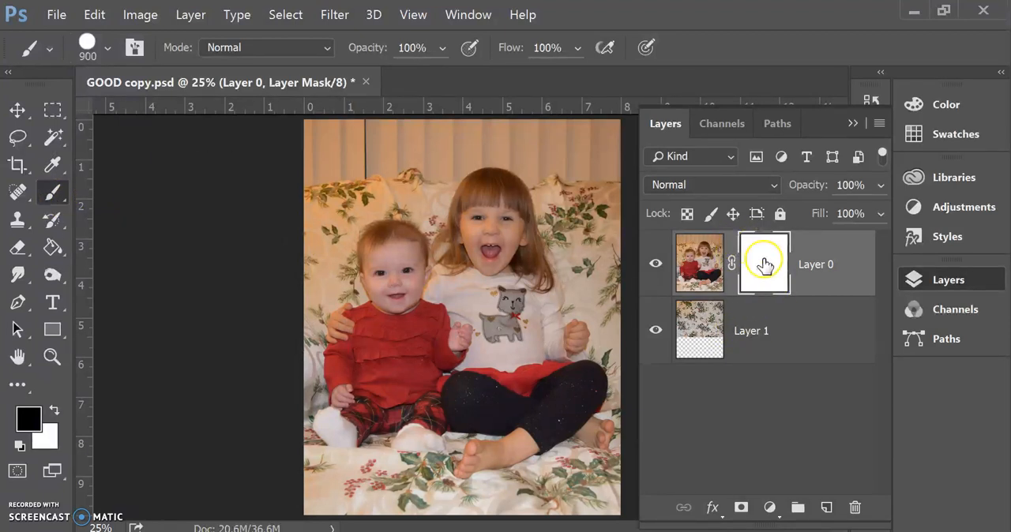
# Target Layer 0's white mask and confirm black #000000 as the foreground painting colour.
pyautogui.click(763, 262)
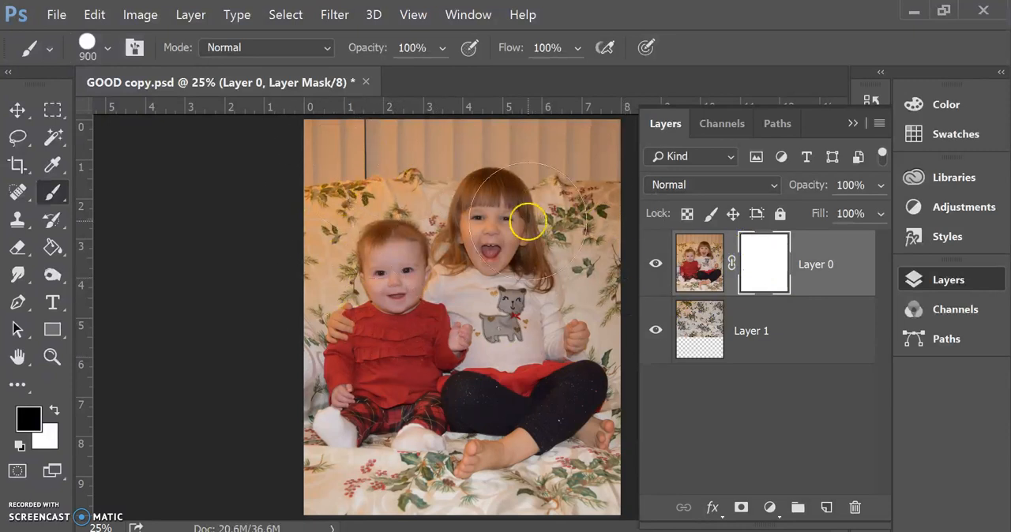
pyautogui.click(524, 221)
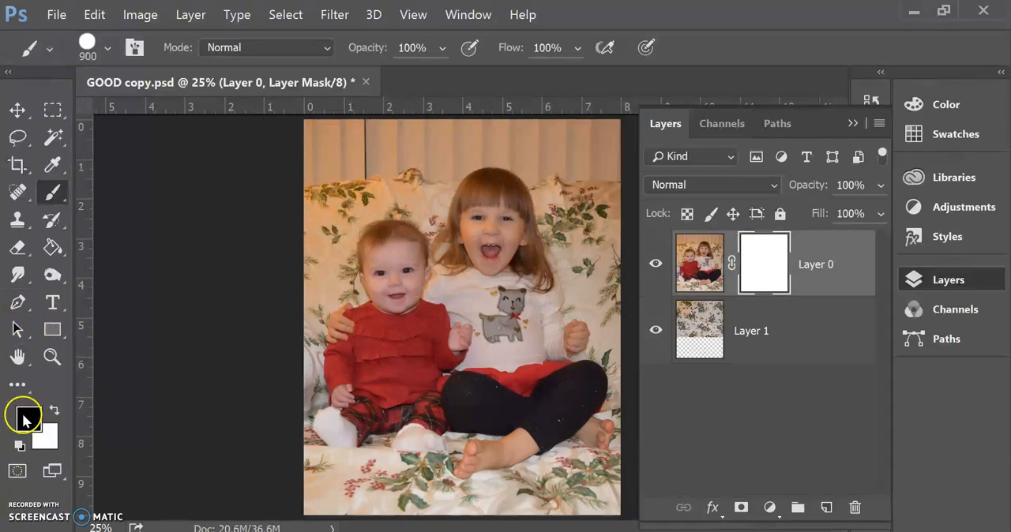
pyautogui.click(28, 417)
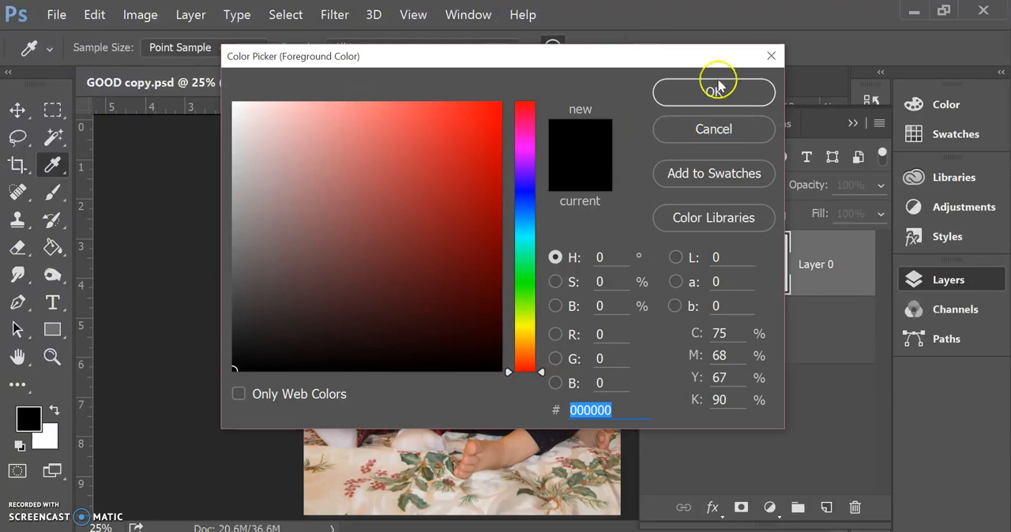
pyautogui.click(714, 91)
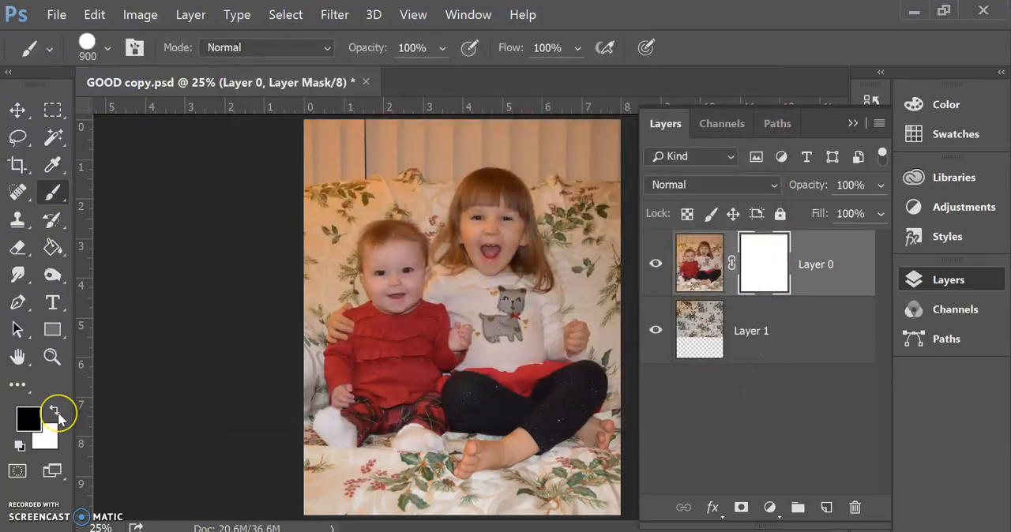
pyautogui.moveTo(54, 411)
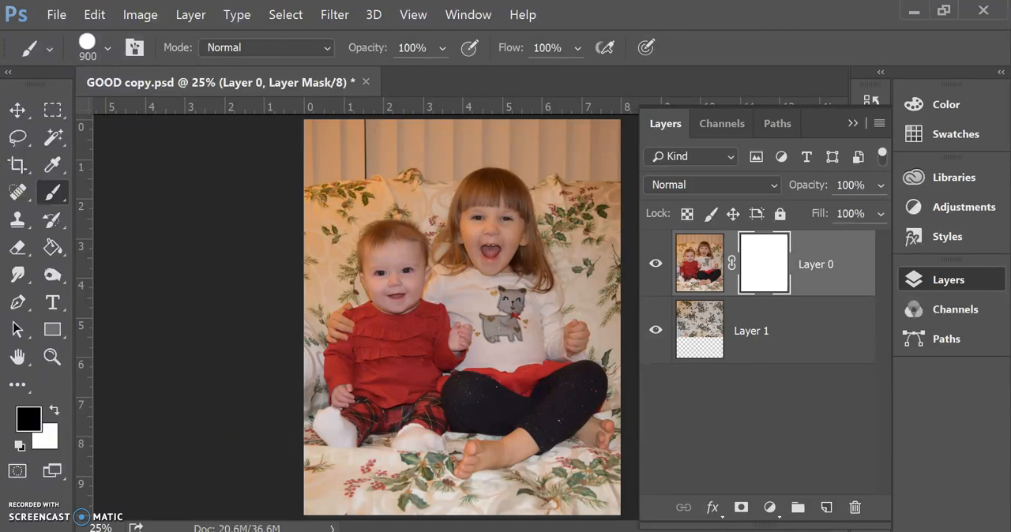
# Set the round brush to 228 px size and soften hardness to about 47%.
pyautogui.click(108, 47)
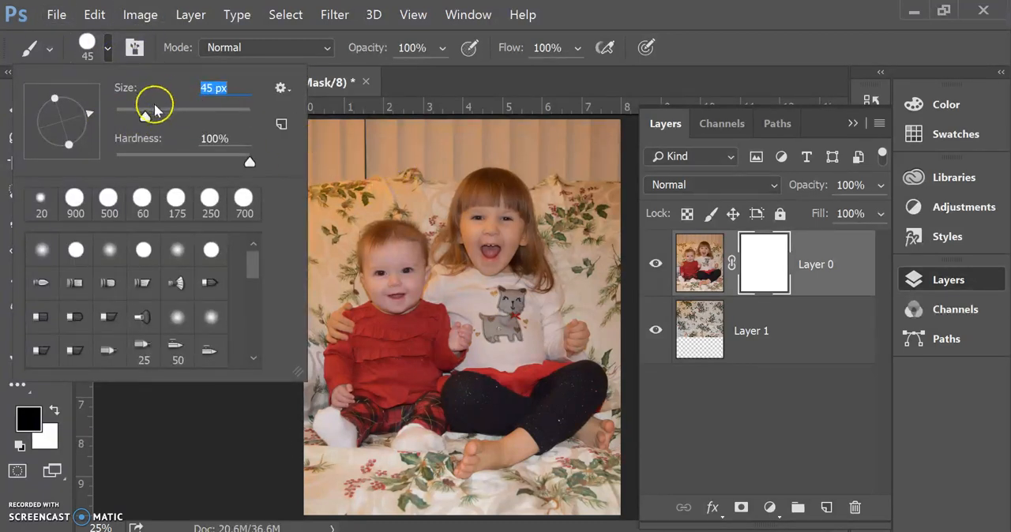
pyautogui.moveTo(146, 110); pyautogui.dragTo(204, 111)
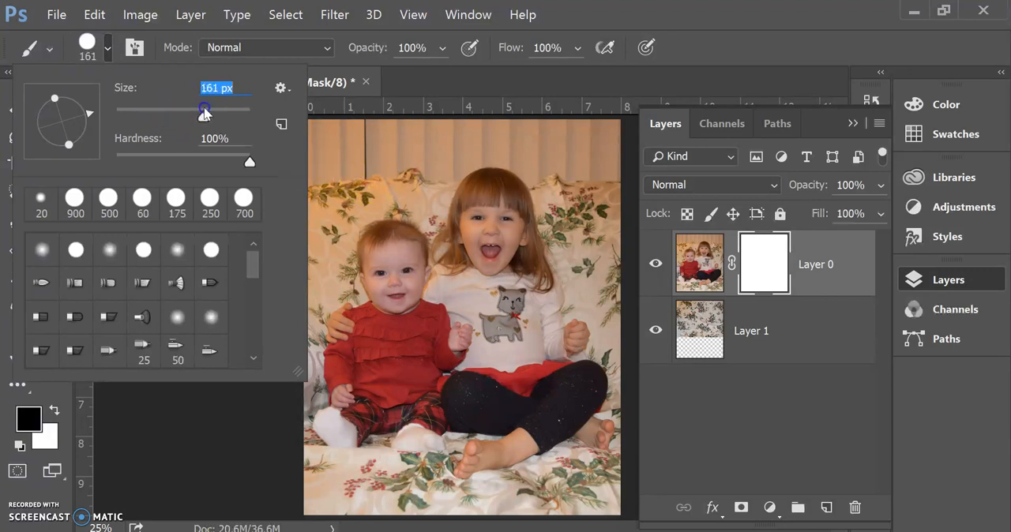
pyautogui.moveTo(204, 109); pyautogui.dragTo(213, 109)
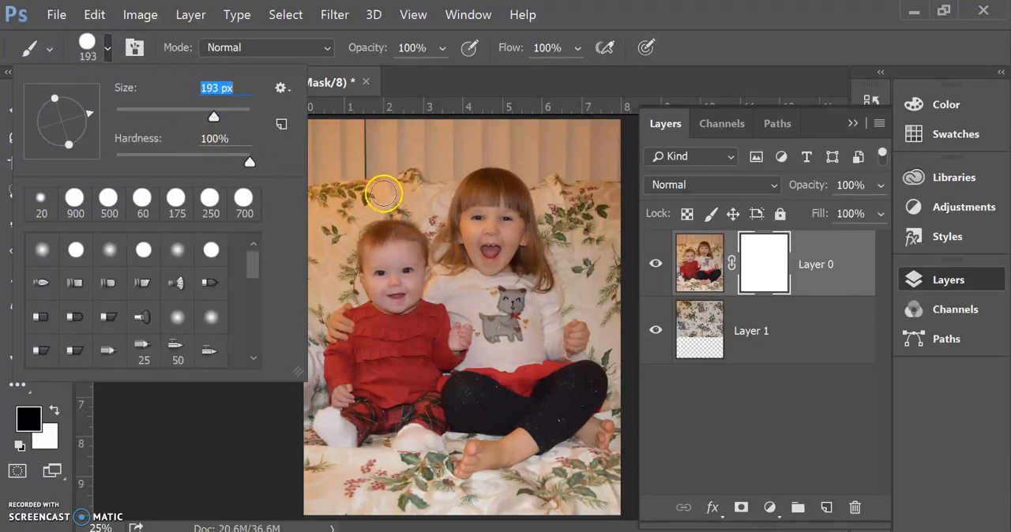
pyautogui.moveTo(213, 117); pyautogui.dragTo(225, 117)
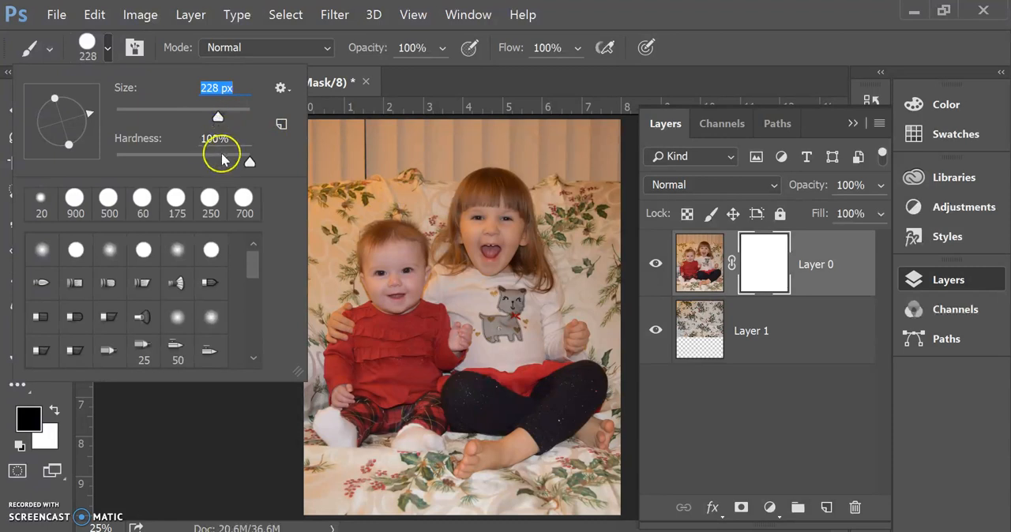
pyautogui.moveTo(240, 155); pyautogui.dragTo(180, 155)
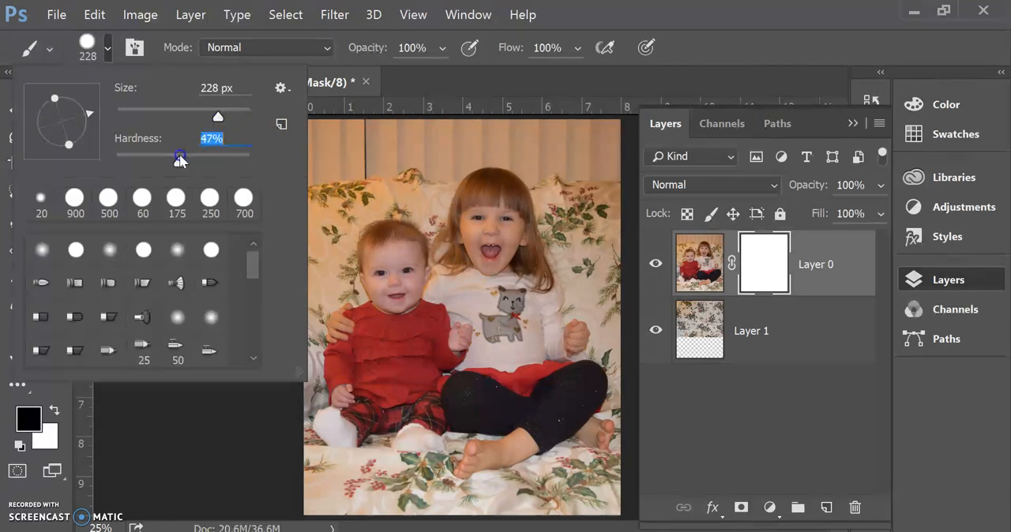
pyautogui.moveTo(180, 158); pyautogui.dragTo(167, 161)
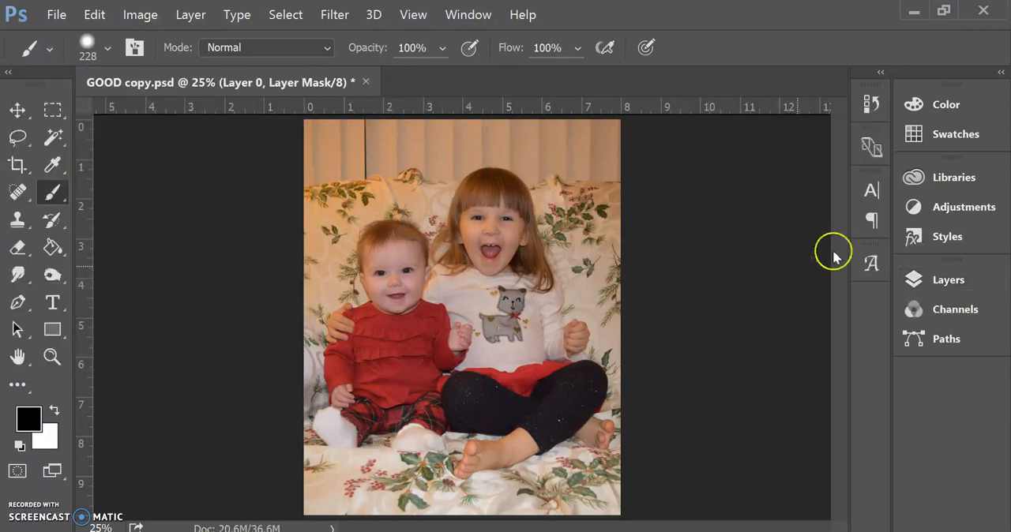
# Paint black on Layer 0's mask across the top, hiding the blinds and revealing the floral tablecloth.
pyautogui.click(948, 280)
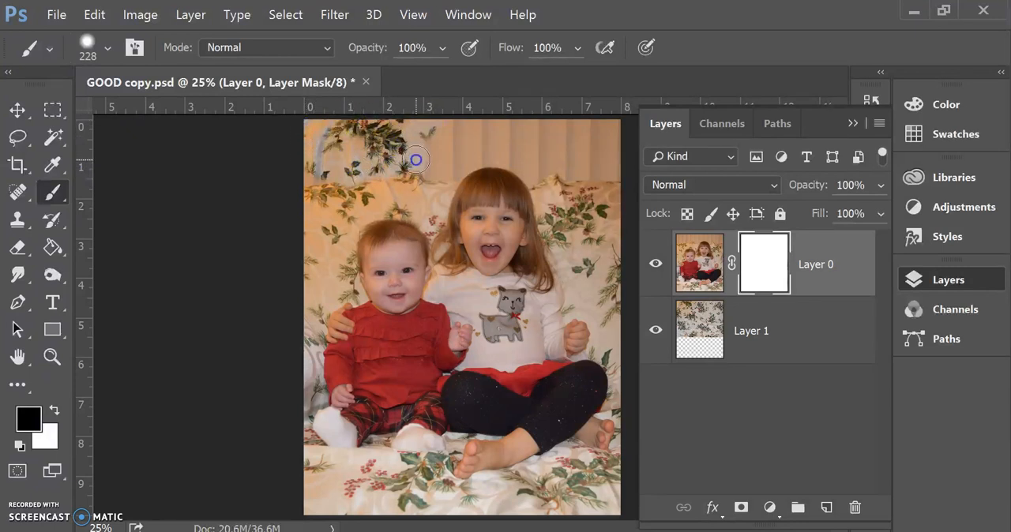
pyautogui.moveTo(417, 161); pyautogui.dragTo(439, 203)
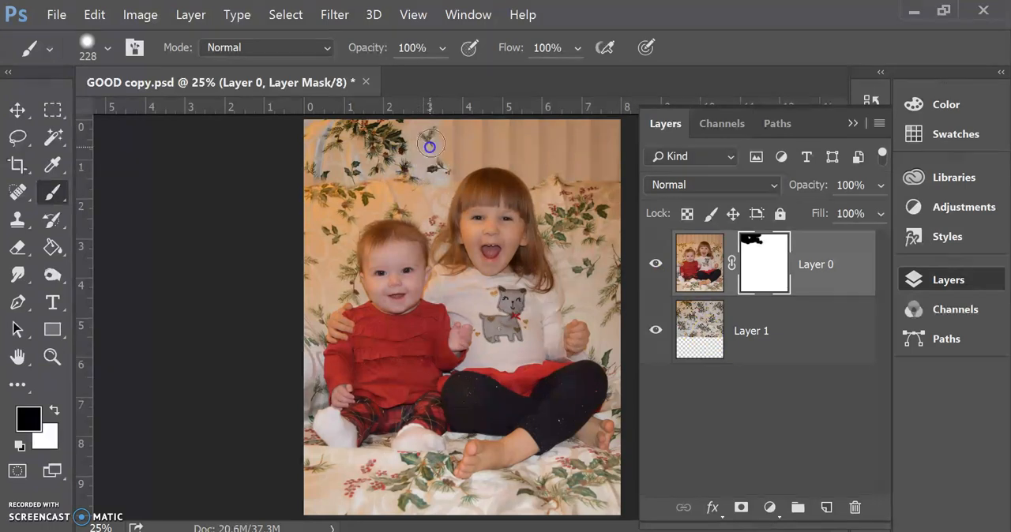
pyautogui.moveTo(430, 146); pyautogui.dragTo(610, 186)
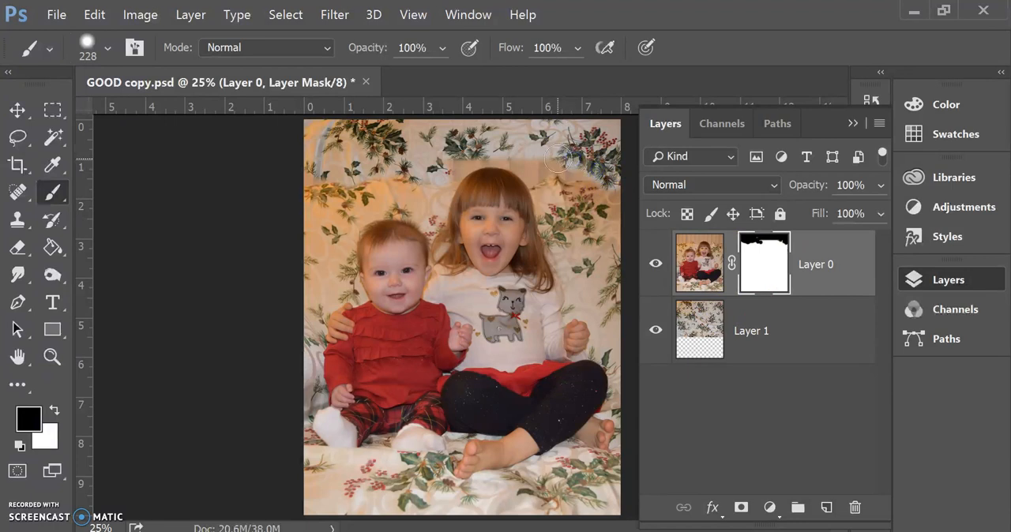
pyautogui.moveTo(540, 171)
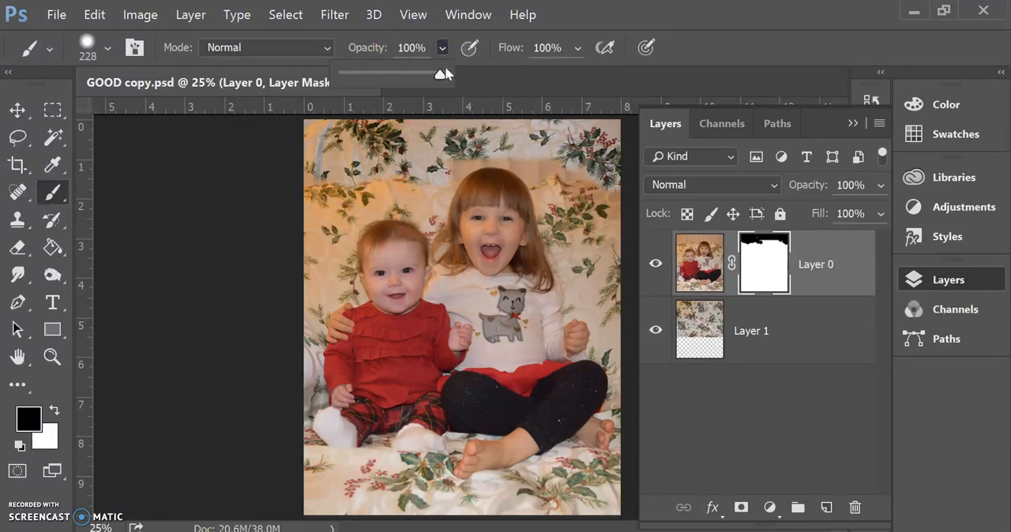
# Lower the brush opacity from 100% to about 24% for softer mask painting.
pyautogui.moveTo(439, 72); pyautogui.dragTo(398, 73)
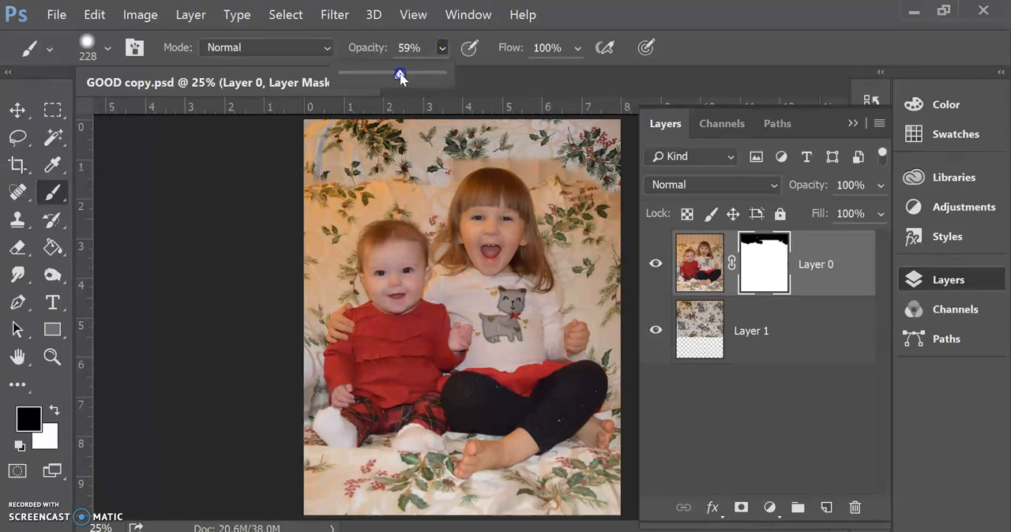
pyautogui.moveTo(402, 73); pyautogui.dragTo(367, 72)
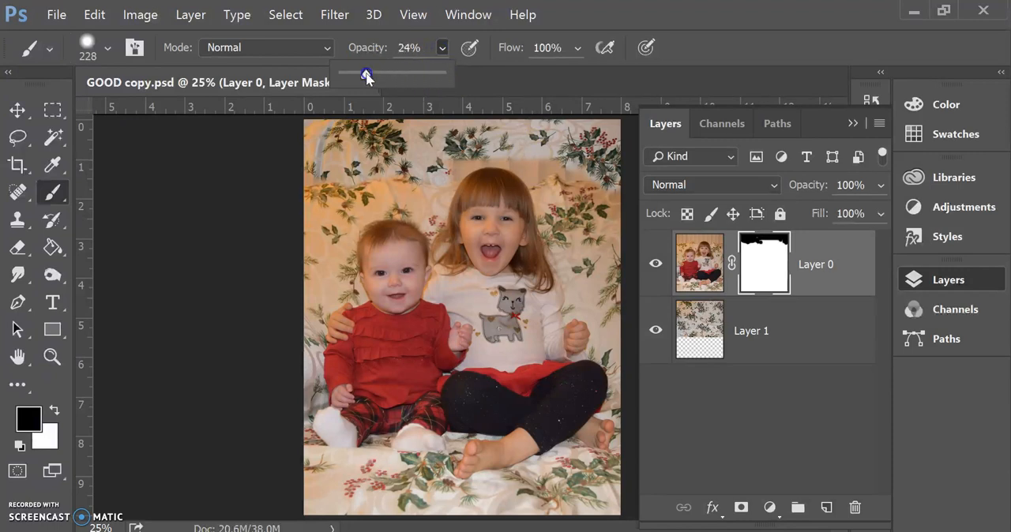
pyautogui.moveTo(587, 151)
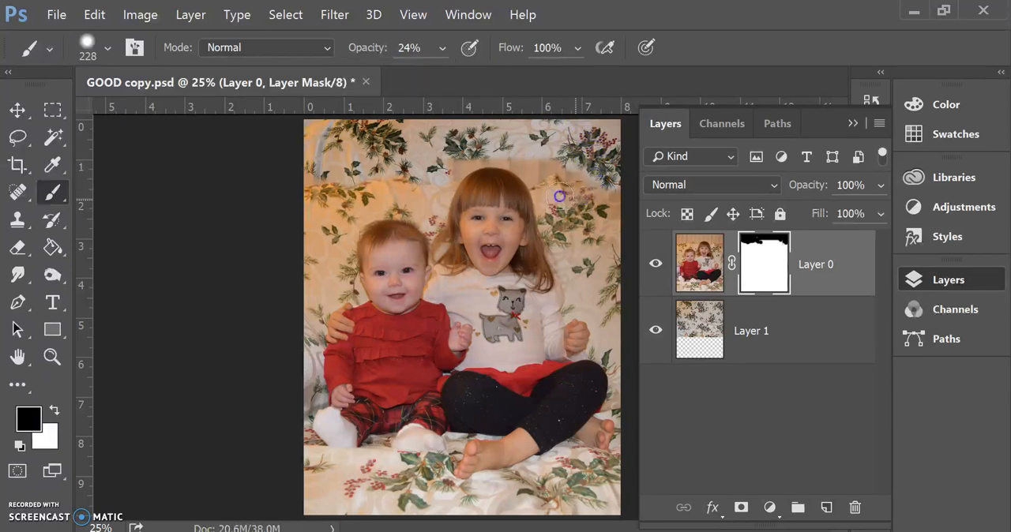
pyautogui.moveTo(556, 170)
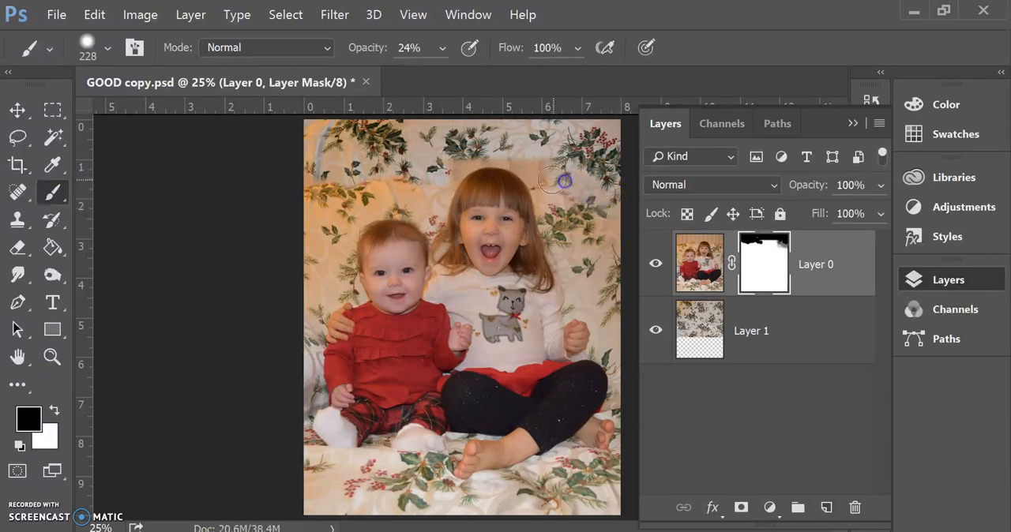
pyautogui.moveTo(541, 180)
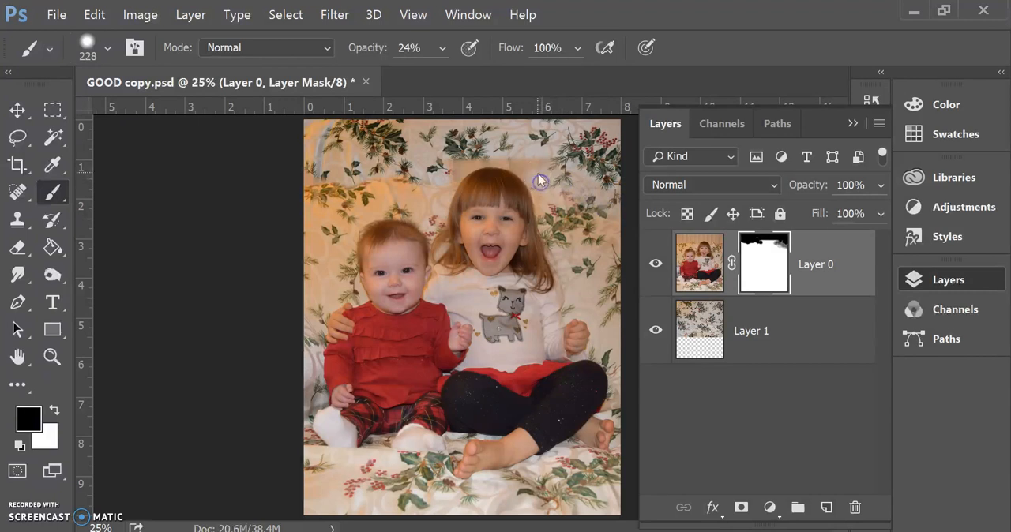
pyautogui.moveTo(520, 161)
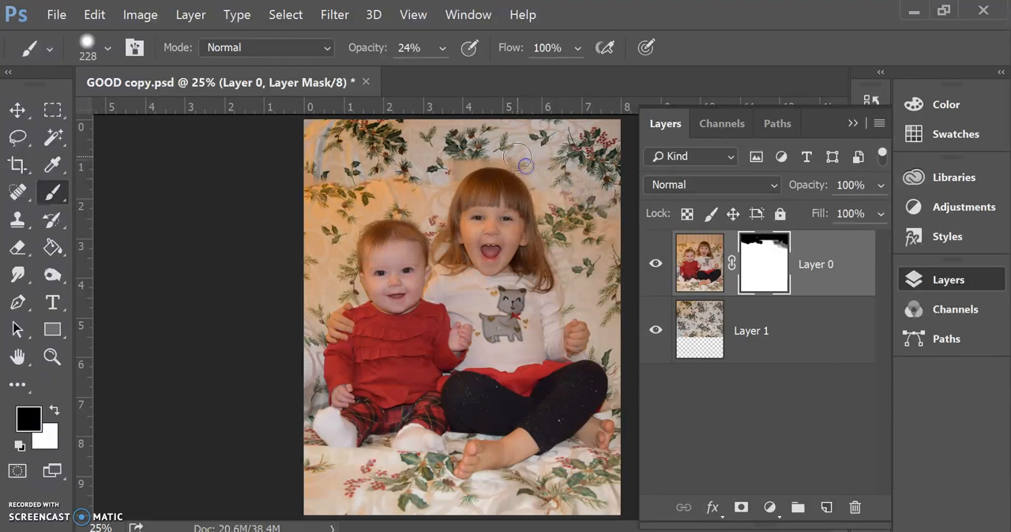
pyautogui.moveTo(468, 157)
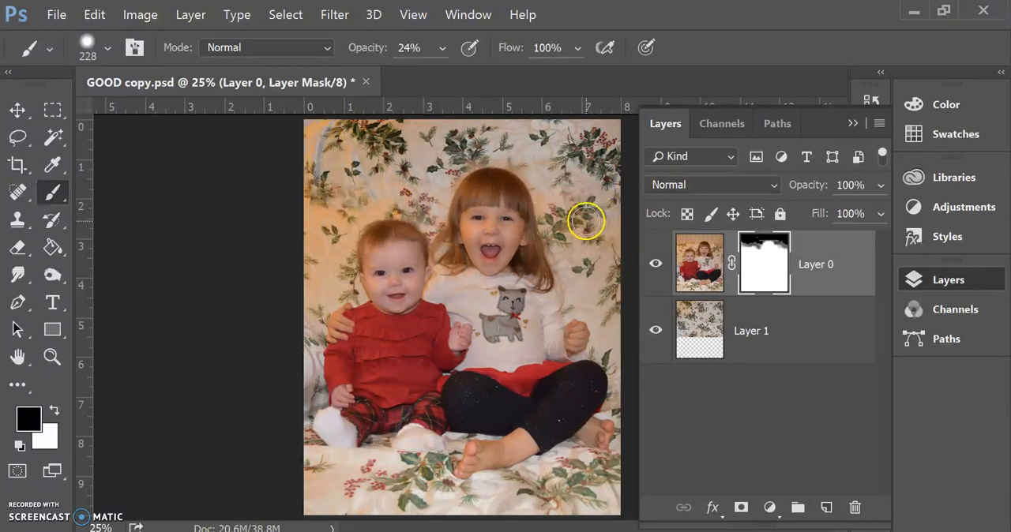
pyautogui.moveTo(319, 211)
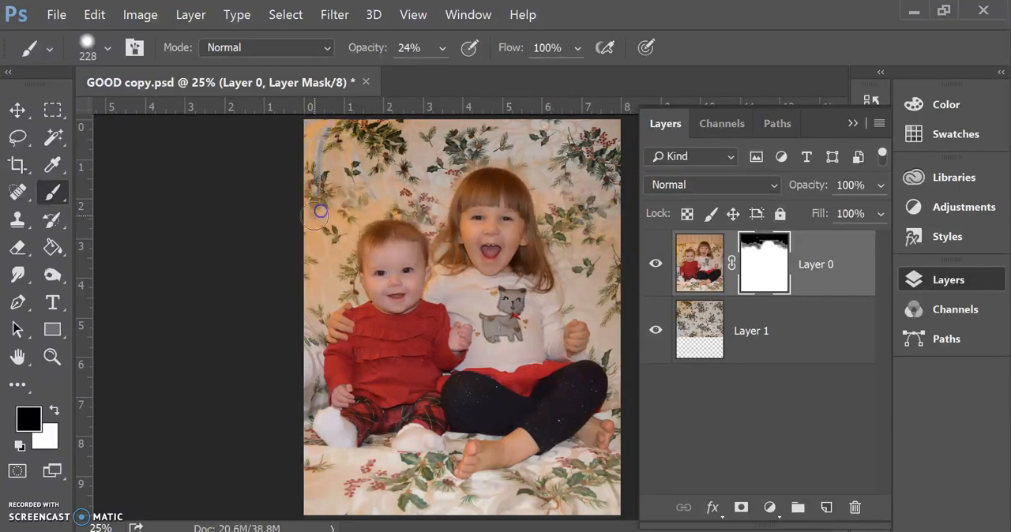
pyautogui.moveTo(308, 227)
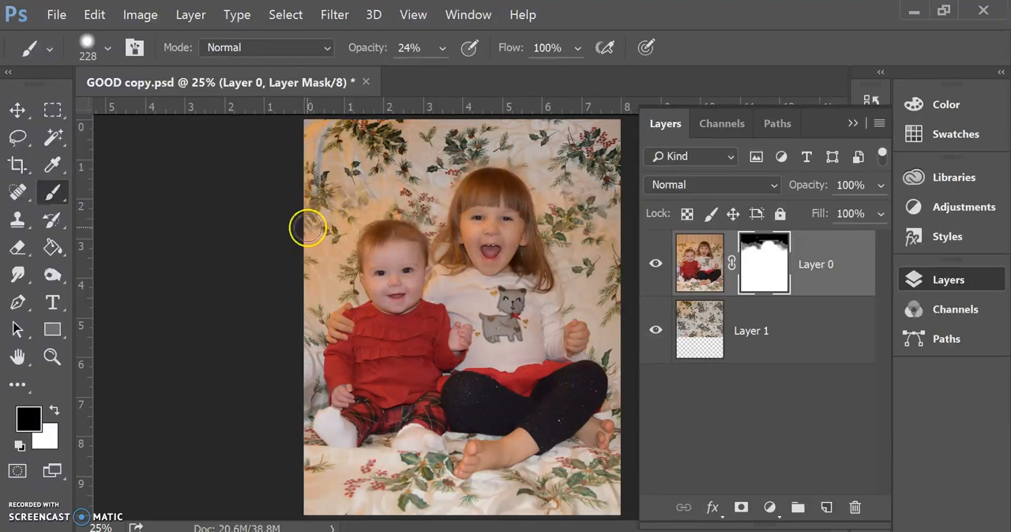
pyautogui.moveTo(439, 187)
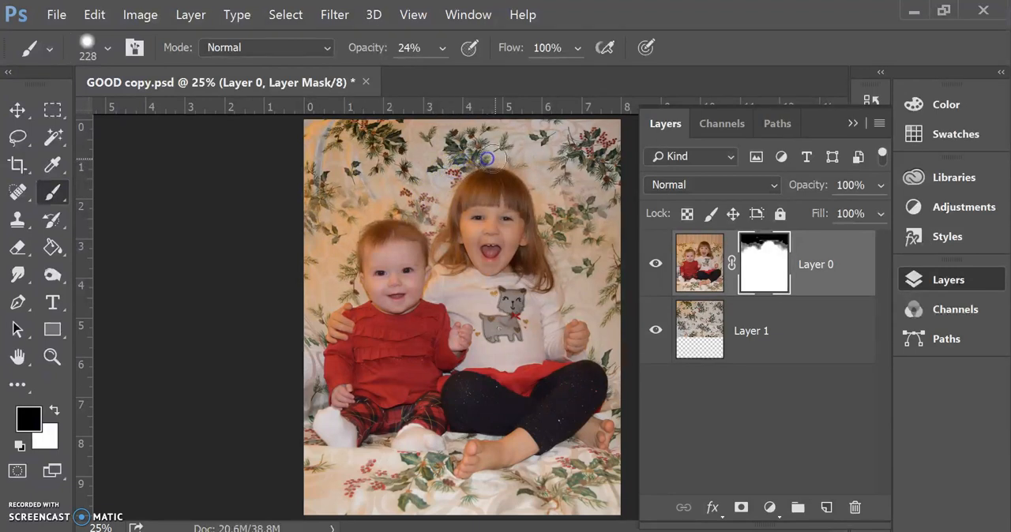
pyautogui.moveTo(532, 175)
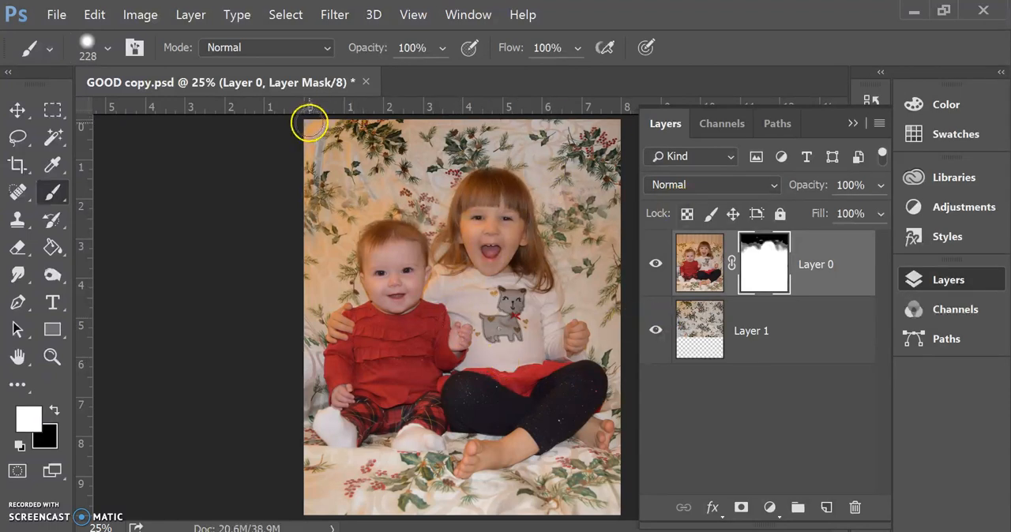
pyautogui.moveTo(246, 169)
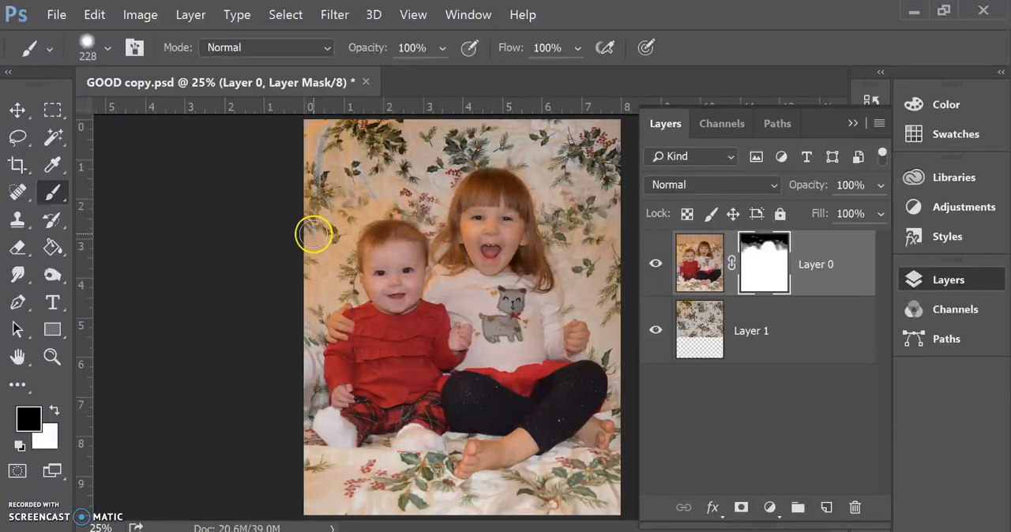
pyautogui.moveTo(844, 418)
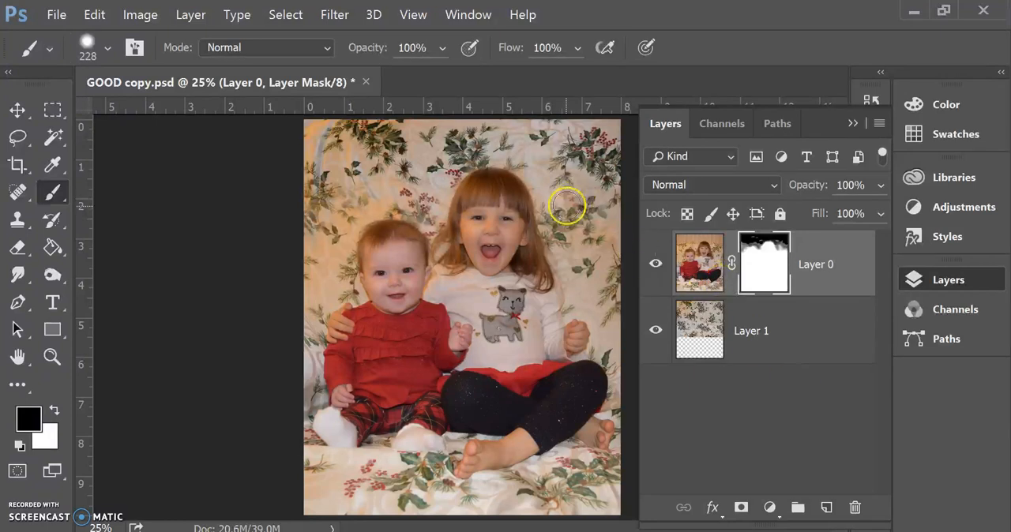
pyautogui.moveTo(577, 251)
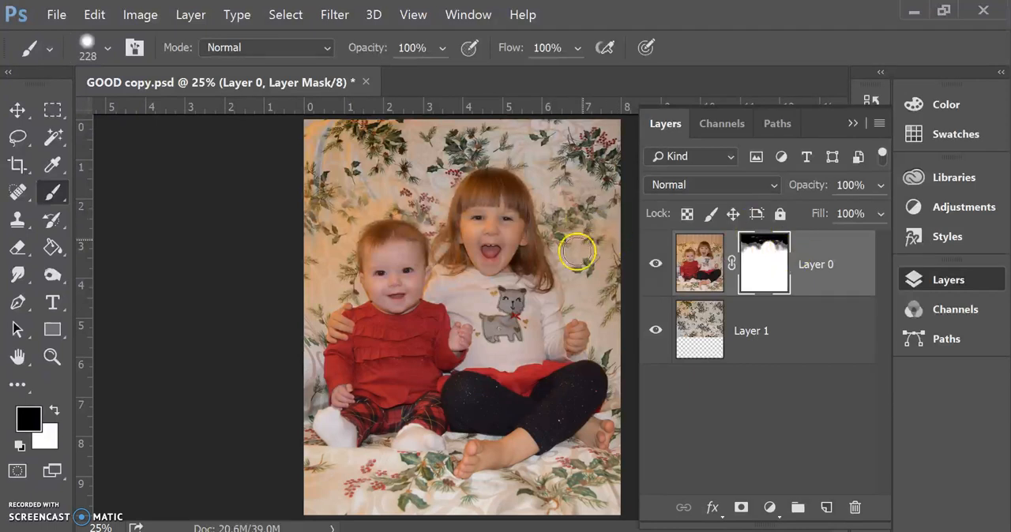
pyautogui.moveTo(50, 220)
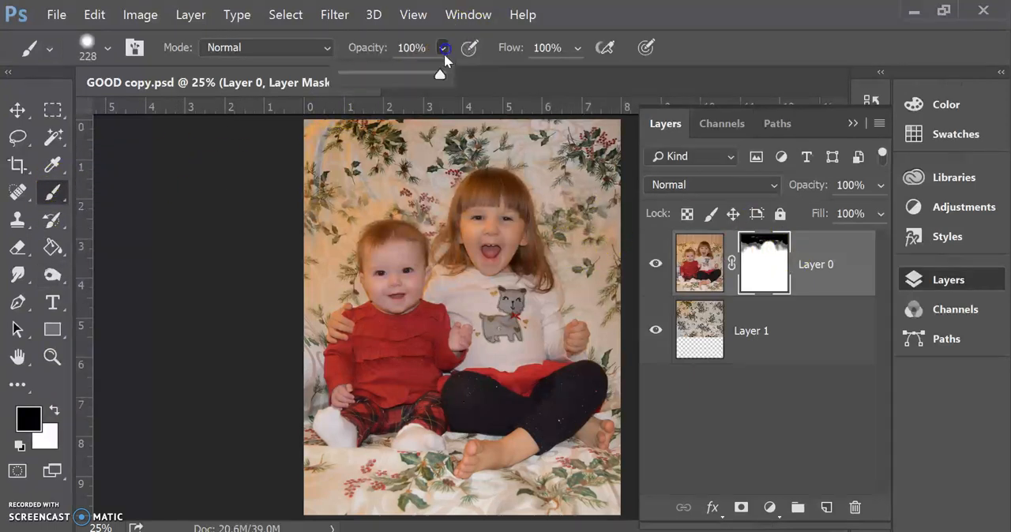
# Reduce brush opacity further and dab the mask lightly beside the girl's hair.
pyautogui.moveTo(439, 74); pyautogui.dragTo(376, 75)
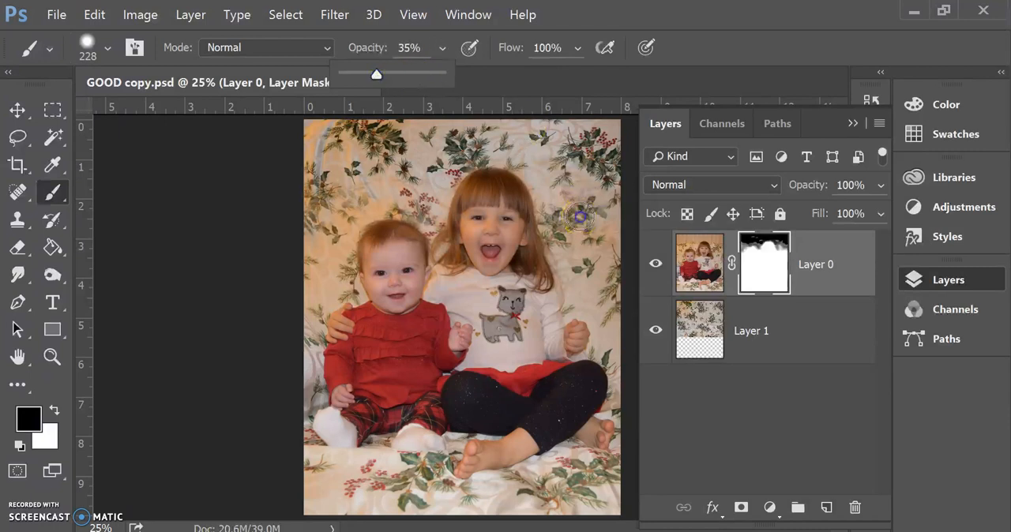
pyautogui.click(550, 217)
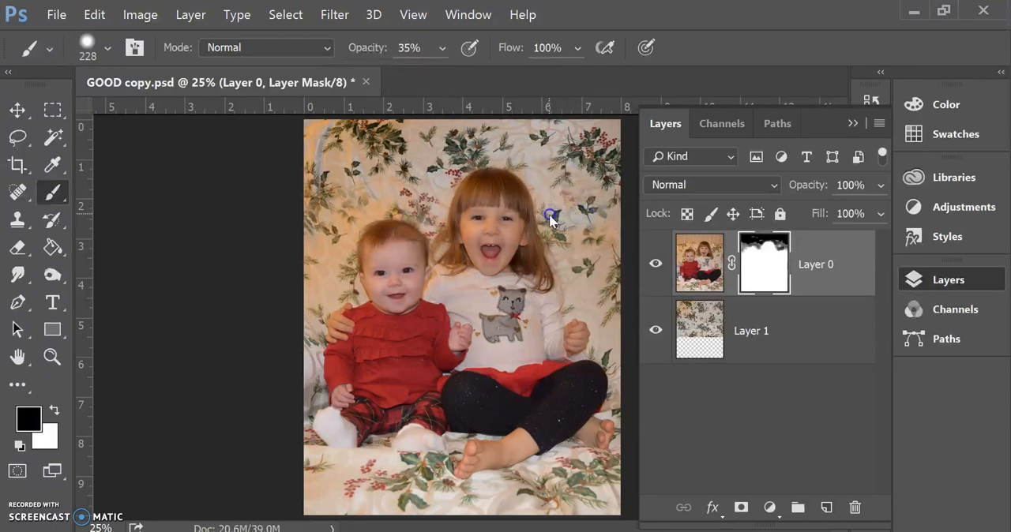
pyautogui.moveTo(613, 227)
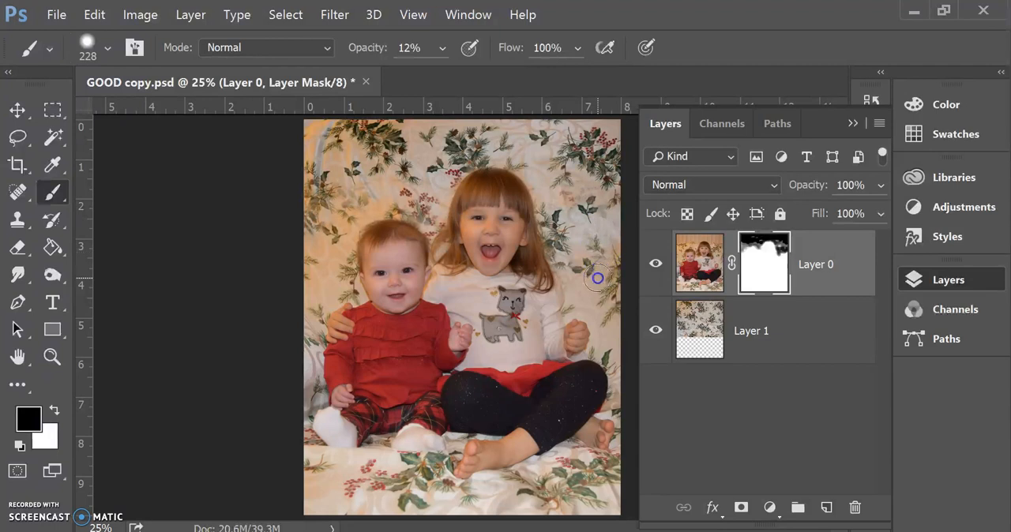
pyautogui.moveTo(602, 275)
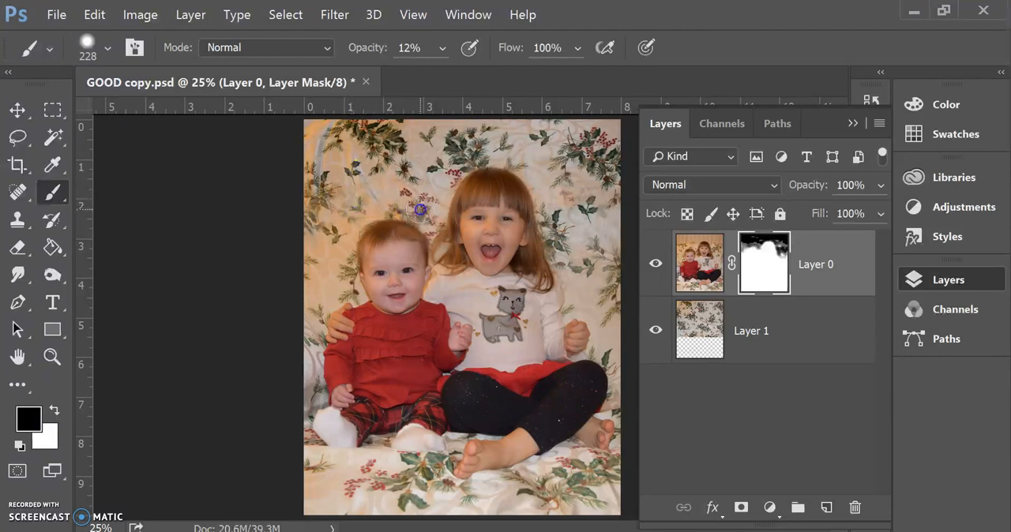
pyautogui.moveTo(429, 196)
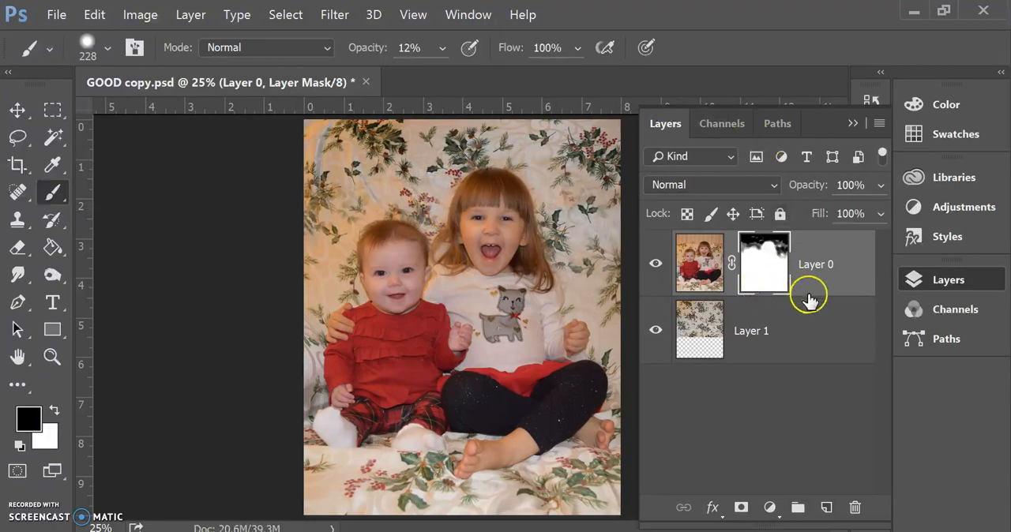
pyautogui.moveTo(787, 238)
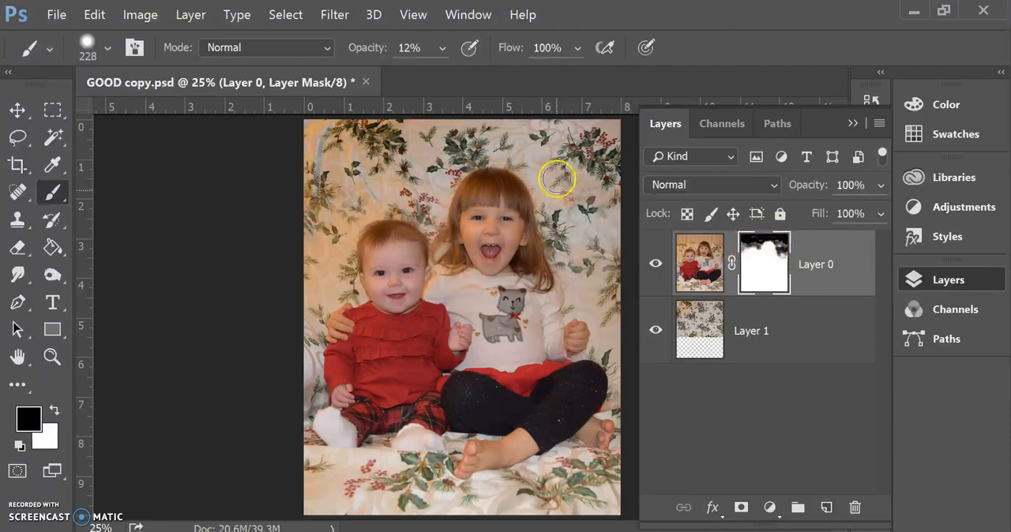
pyautogui.moveTo(371, 209)
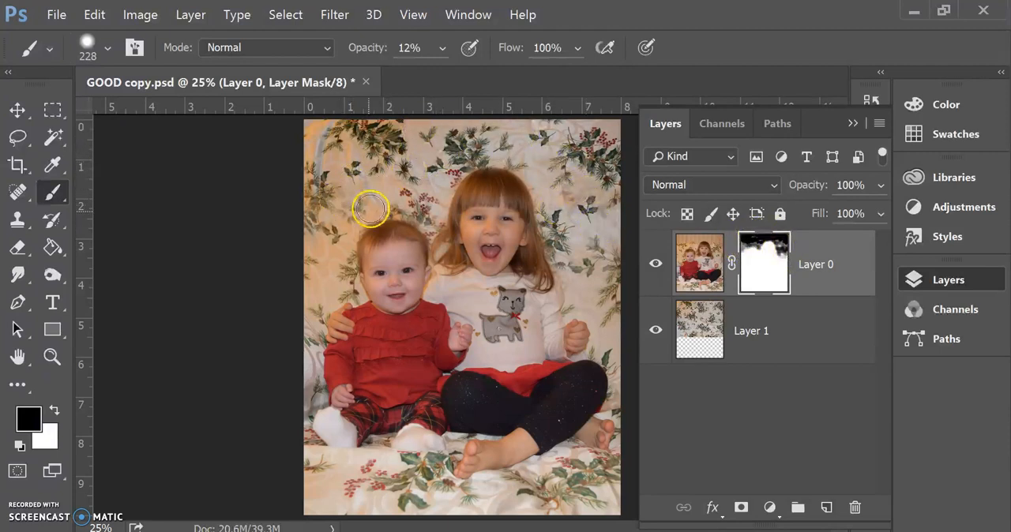
# Check Layer 0's thumbnails after blending the mask around the children's heads.
pyautogui.click(698, 262)
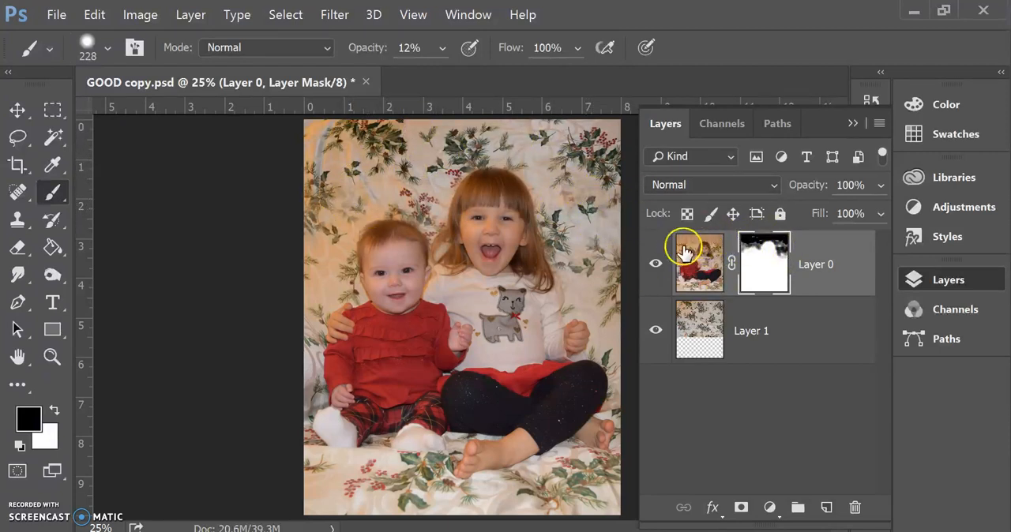
pyautogui.moveTo(719, 252)
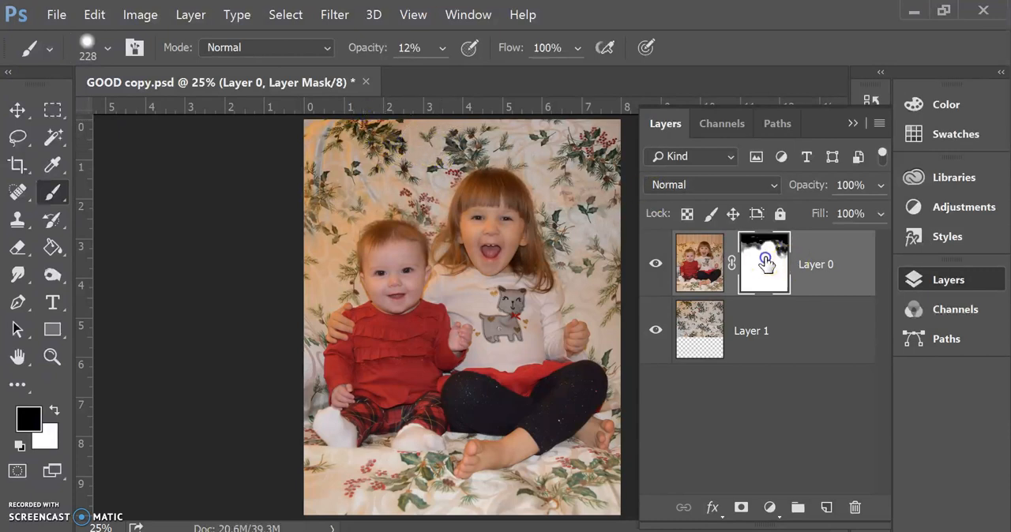
pyautogui.rightClick(763, 262)
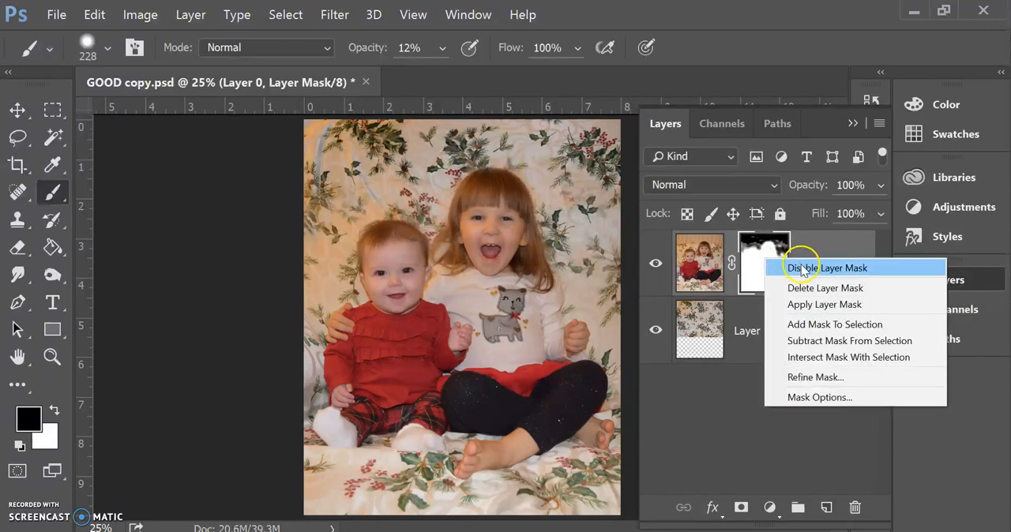
pyautogui.click(826, 269)
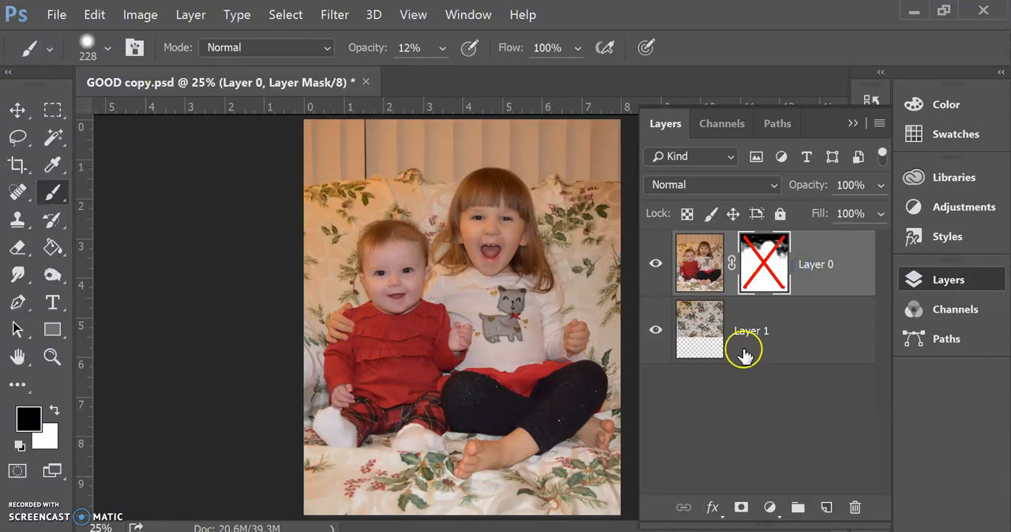
pyautogui.click(801, 263)
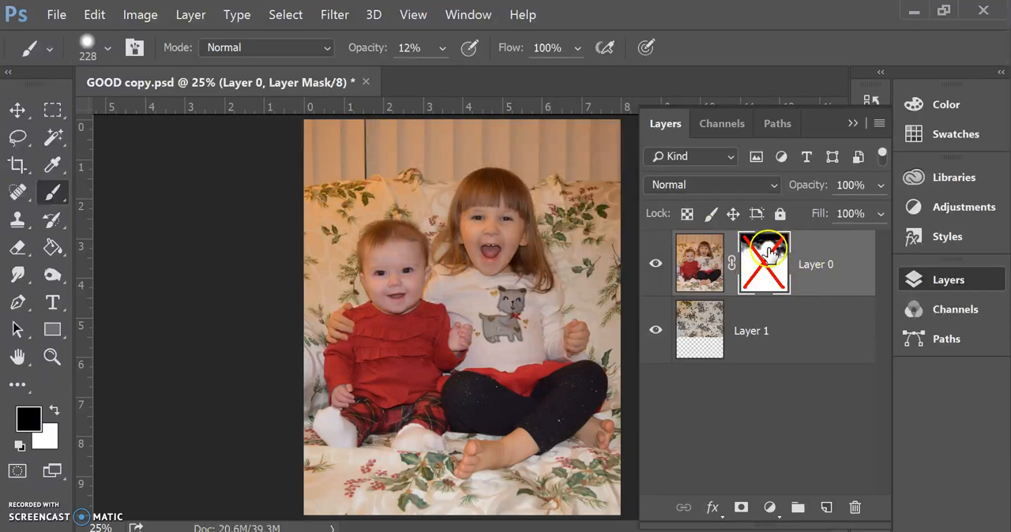
pyautogui.rightClick(764, 262)
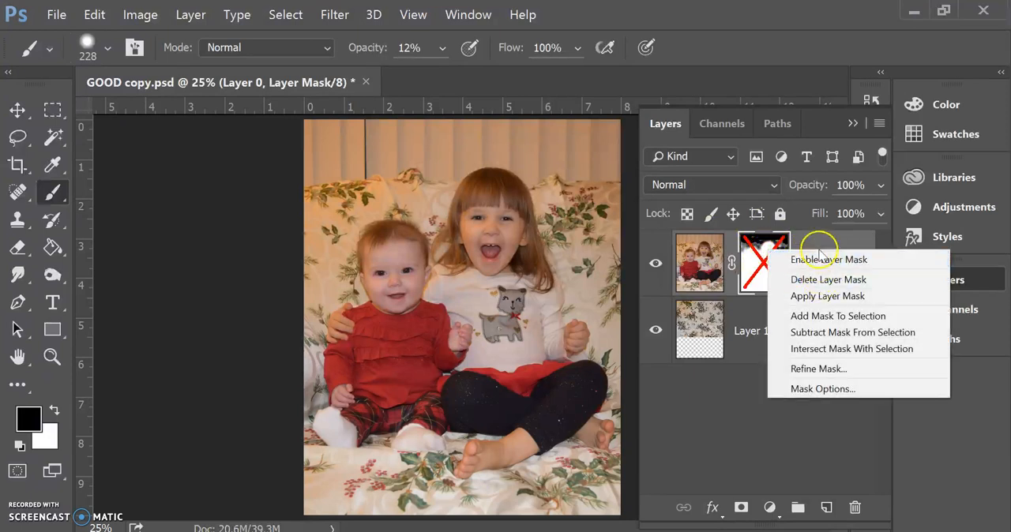
pyautogui.click(829, 259)
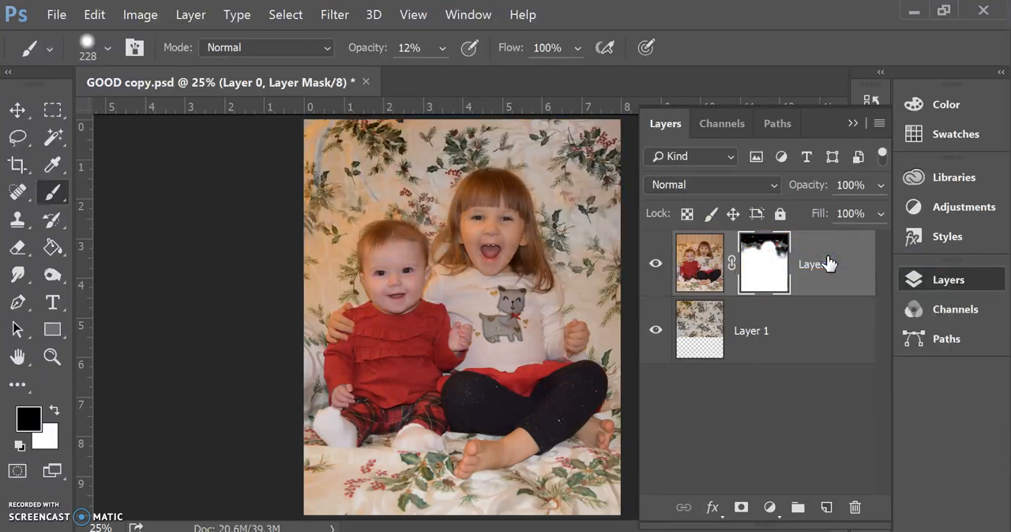